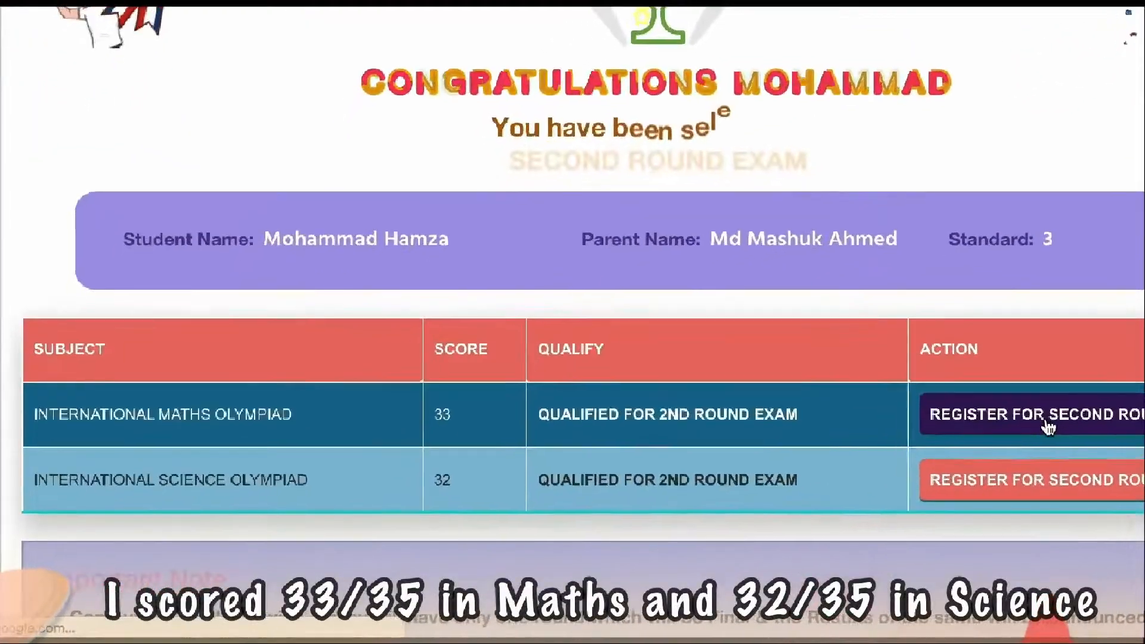
# Leave the second-round results for the dashboard with Important Note and My Subscription.
pyautogui.scroll(-3)
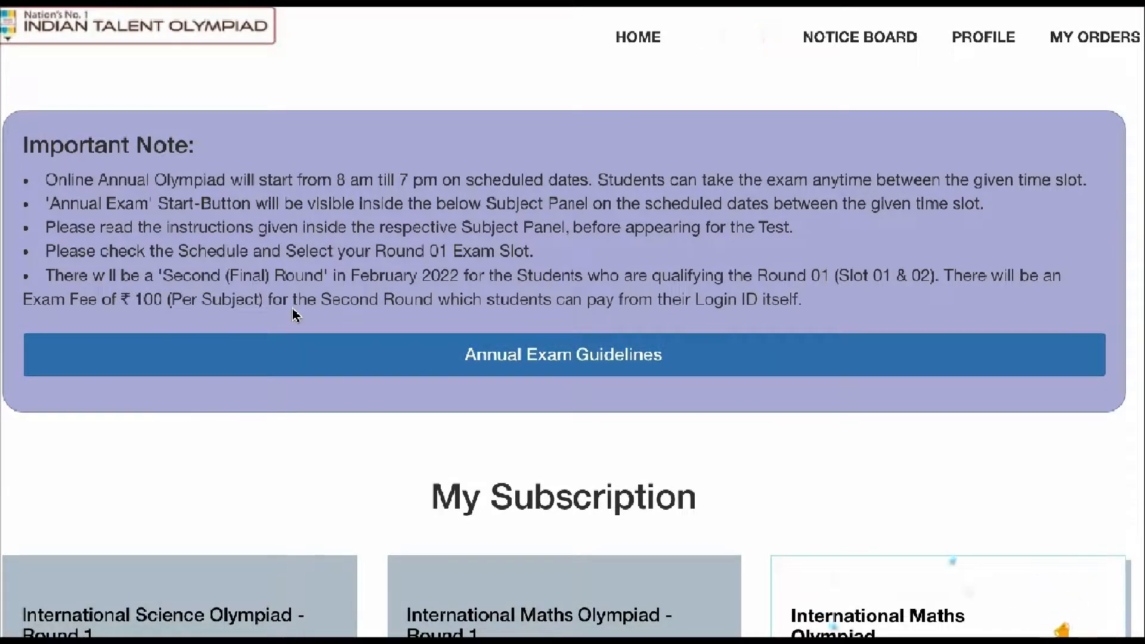
# Select the ₹300 International Science Olympiad under My Subscription and proceed to checkout.
pyautogui.scroll(-3)
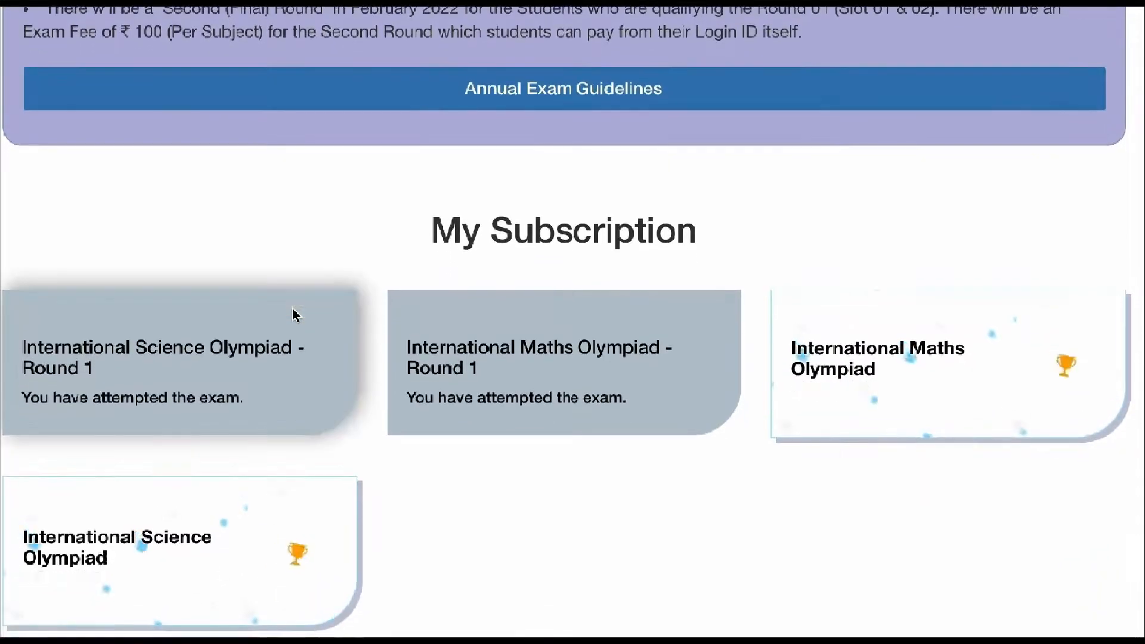
pyautogui.scroll(-3)
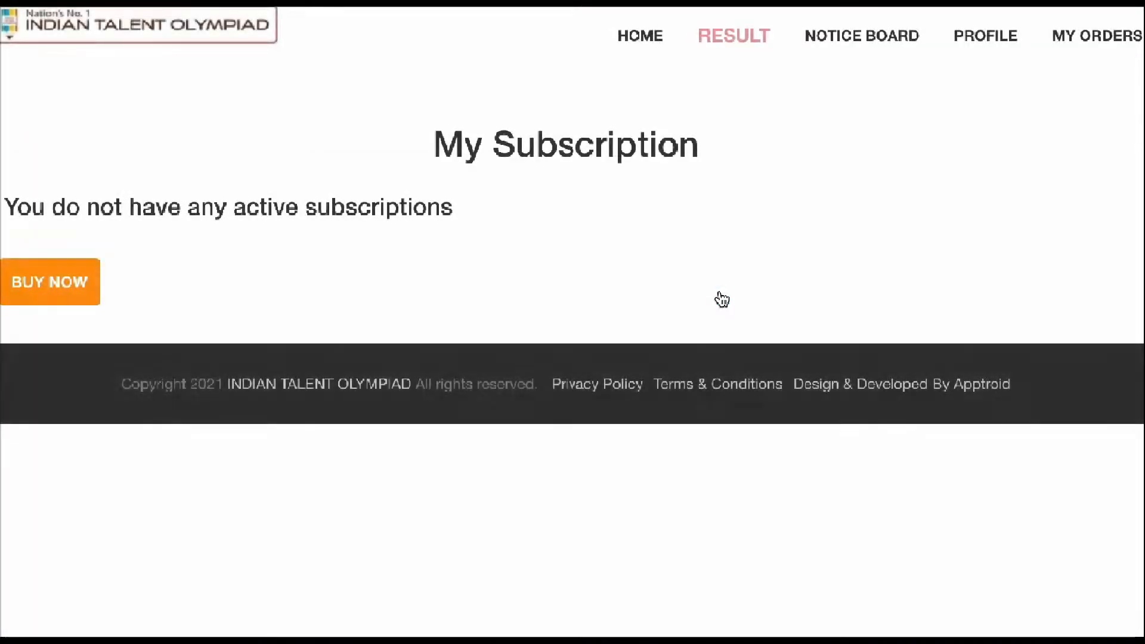
pyautogui.moveTo(51, 281)
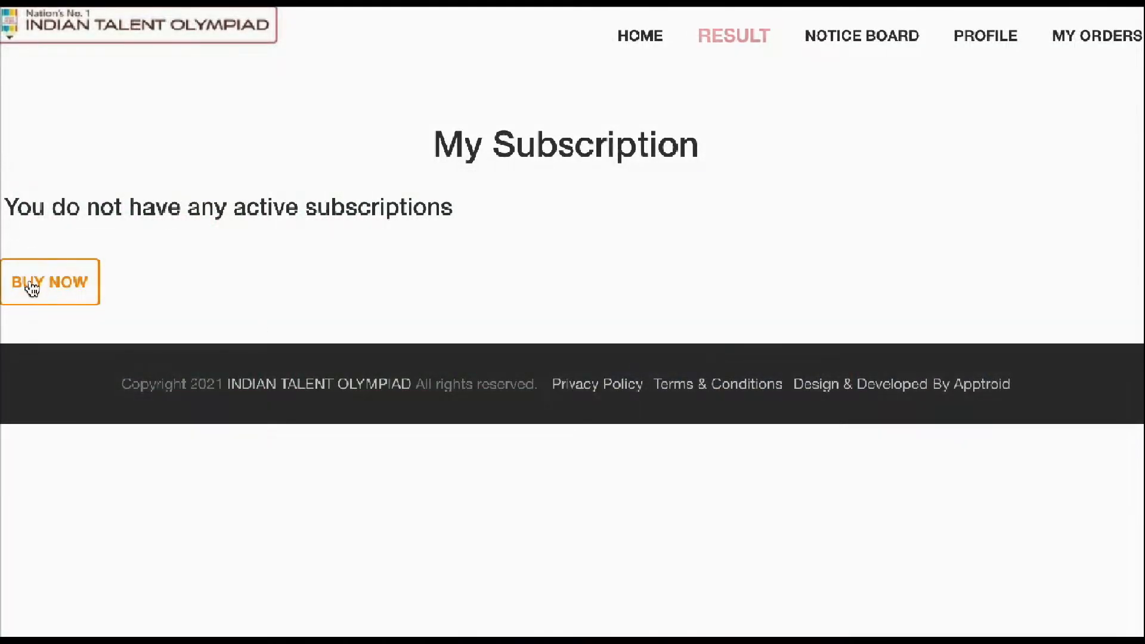
pyautogui.click(51, 281)
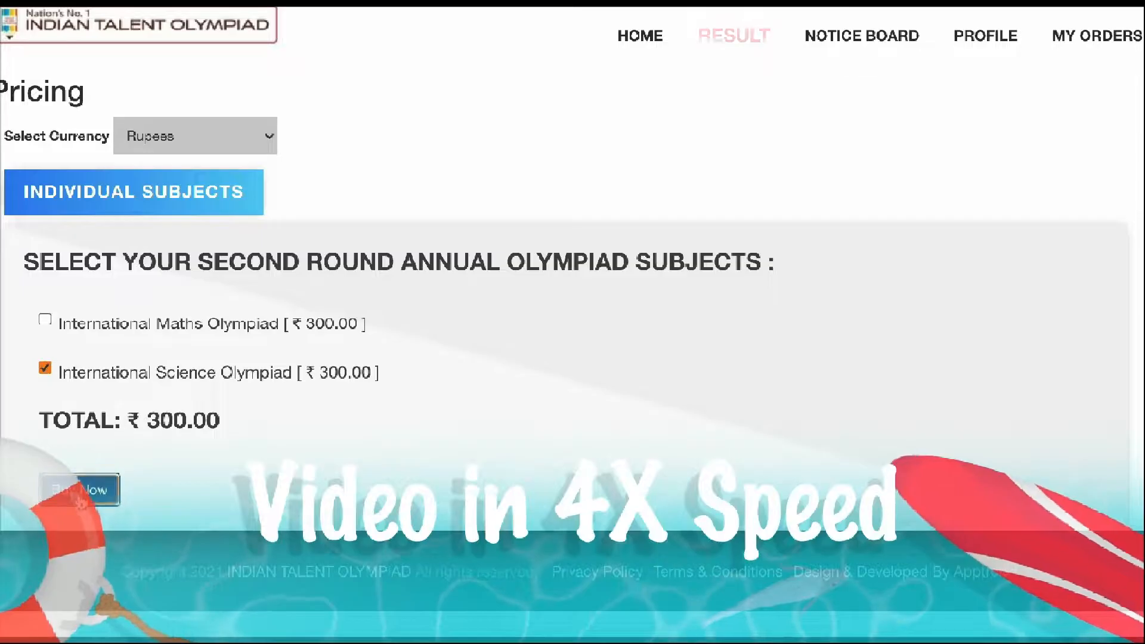
pyautogui.click(77, 489)
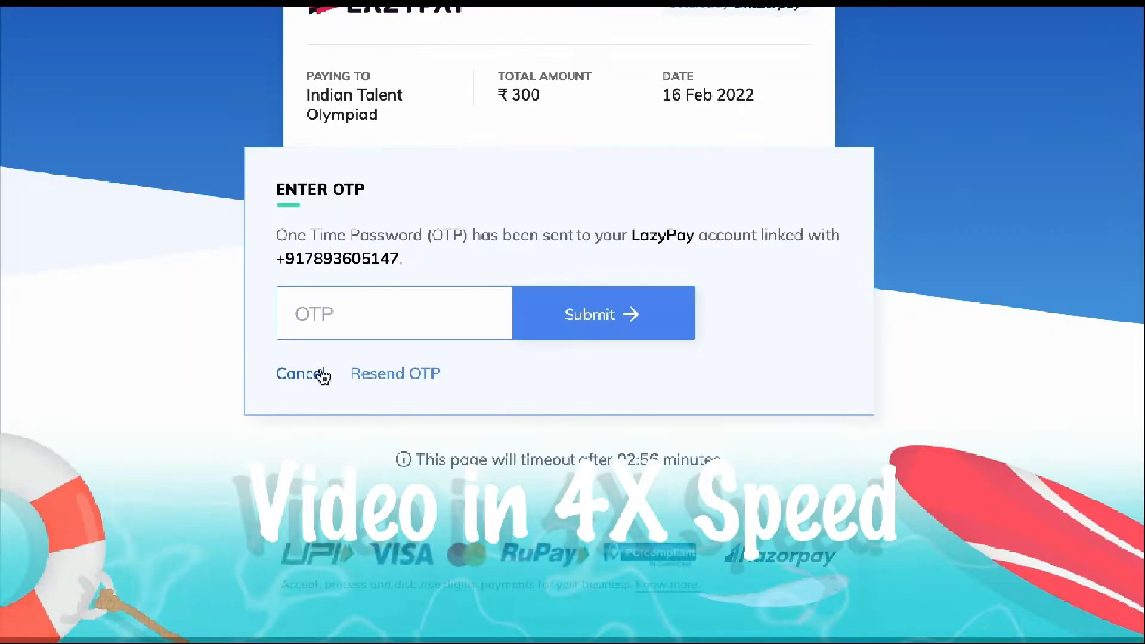
# Enter the LazyPay OTP and submit the ₹300 payment for the Science order.
pyautogui.click(602, 313)
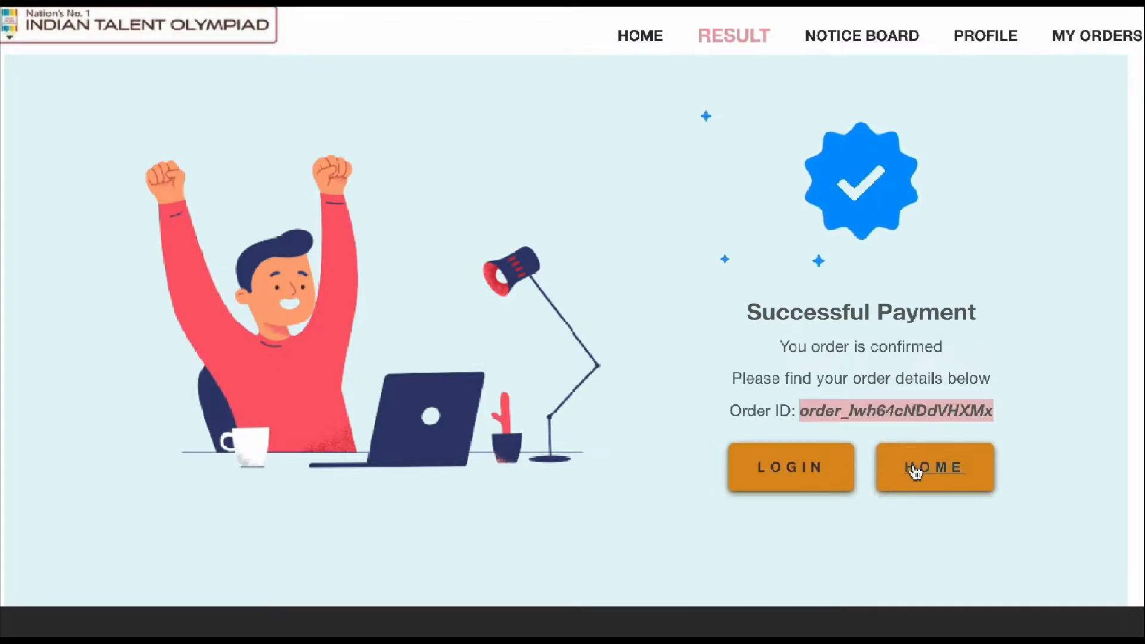
# Return Home from the payment success page and close the exam schedule popup.
pyautogui.click(935, 467)
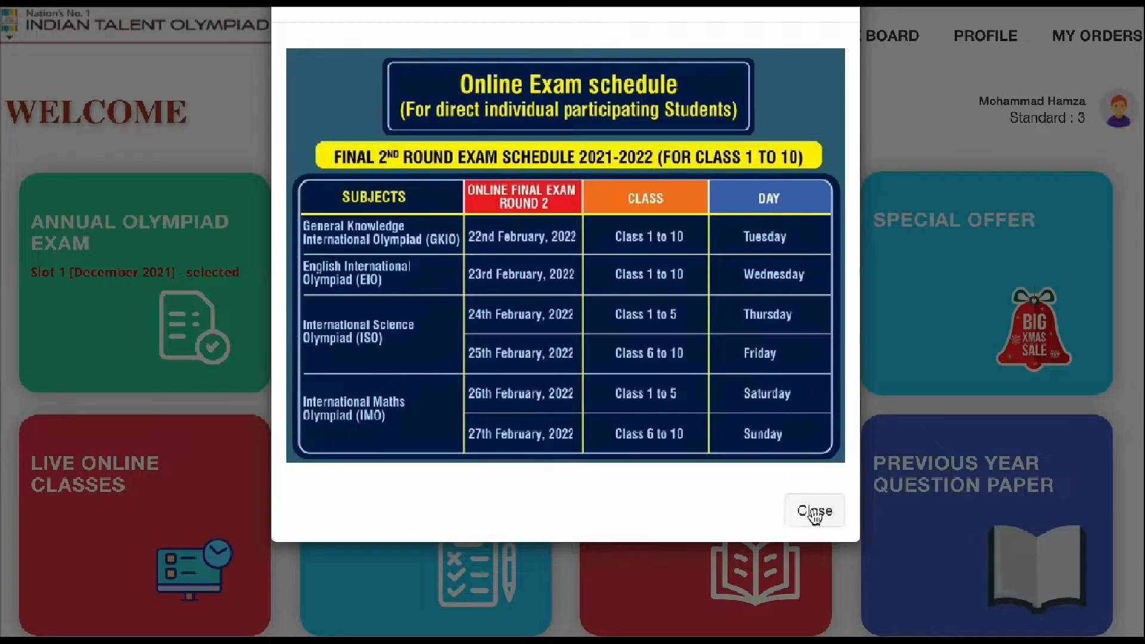
pyautogui.click(813, 511)
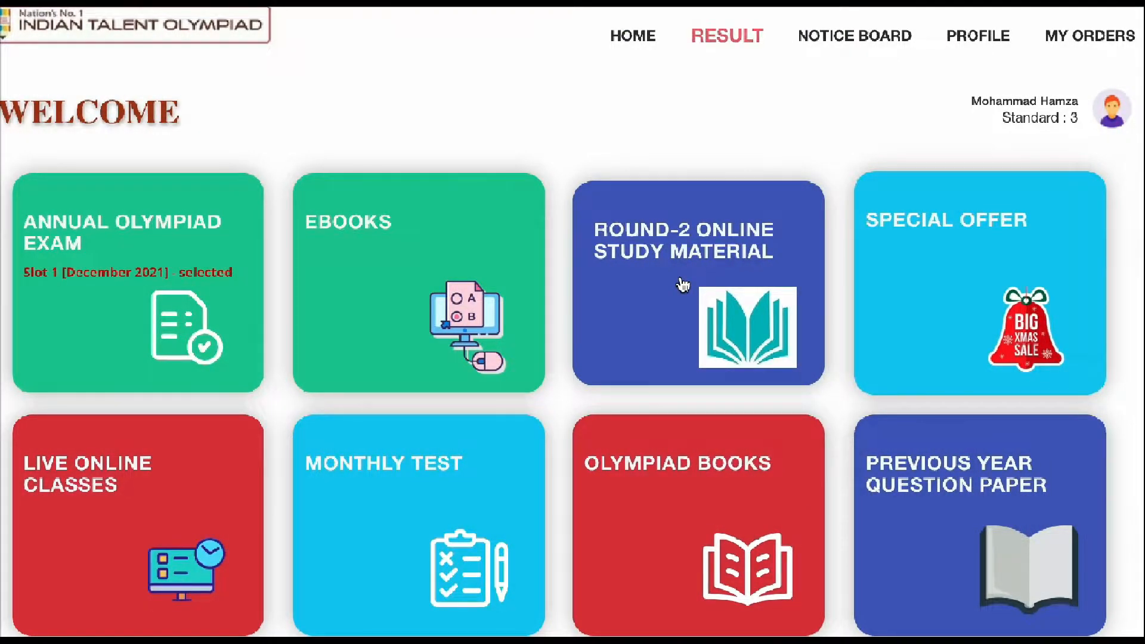
# Start the Topic: Animals test from the Round-2 online study material Your Tests list.
pyautogui.click(727, 35)
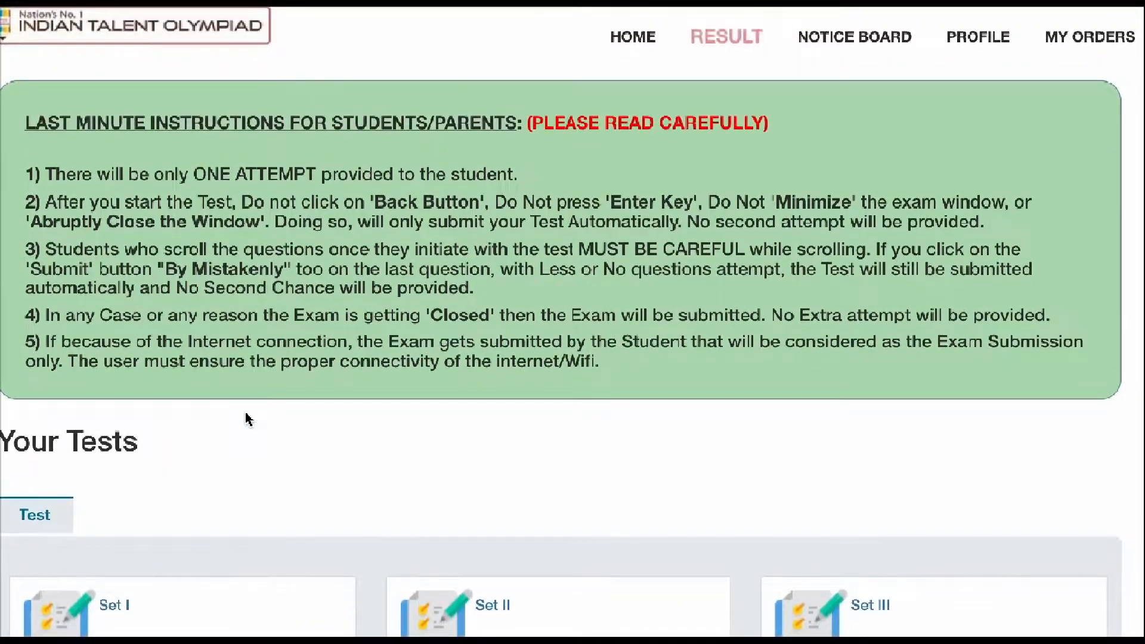
pyautogui.scroll(-3)
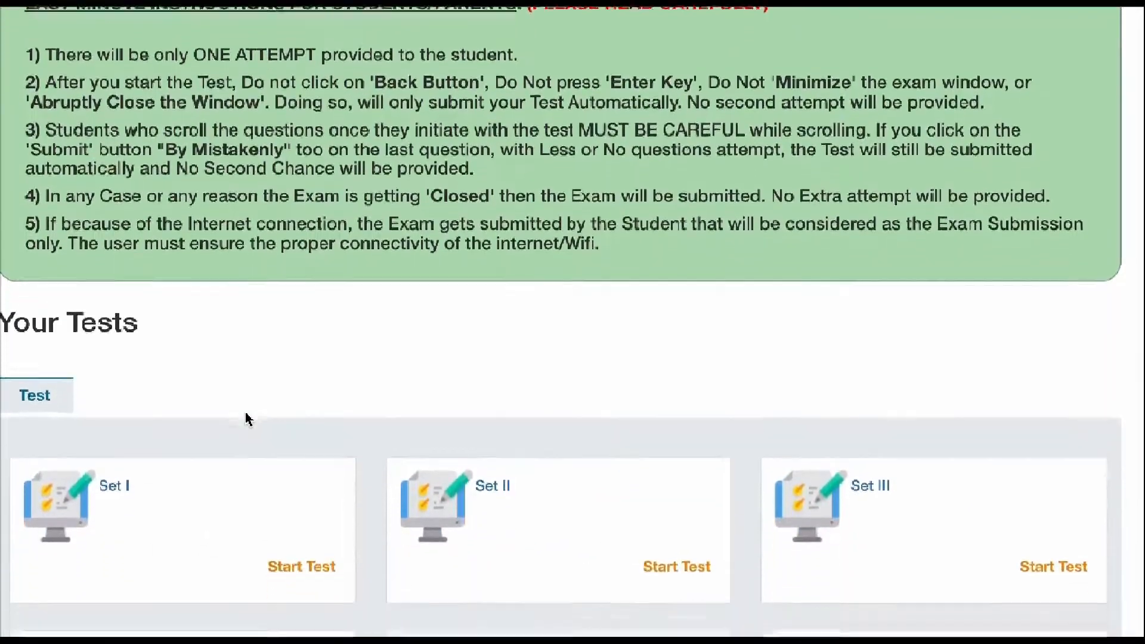
pyautogui.scroll(-3)
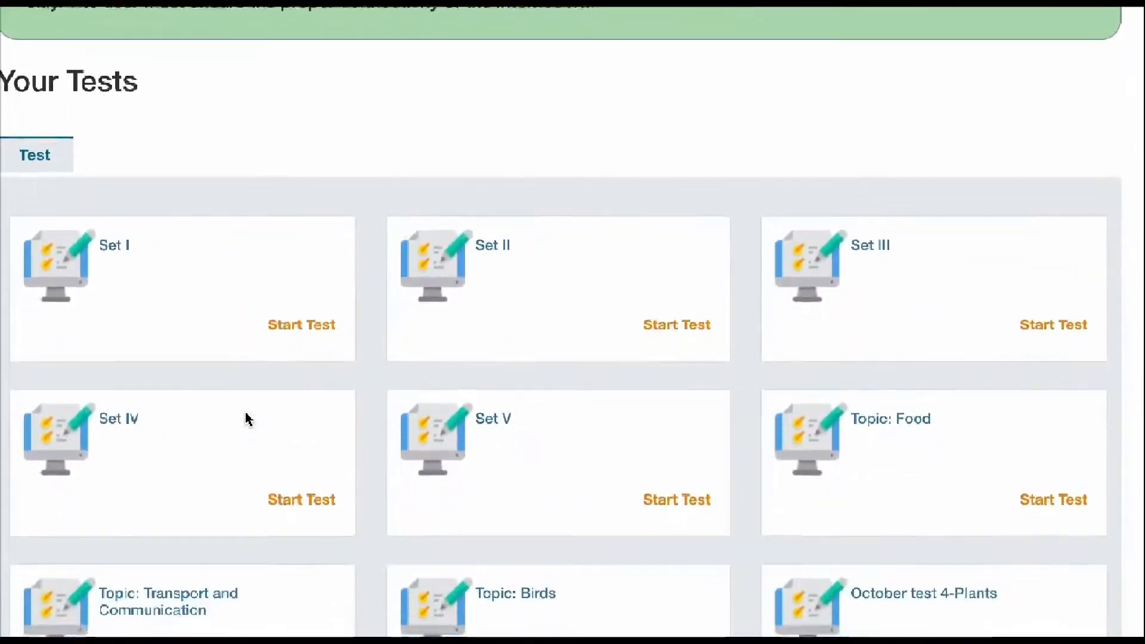
pyautogui.scroll(-3)
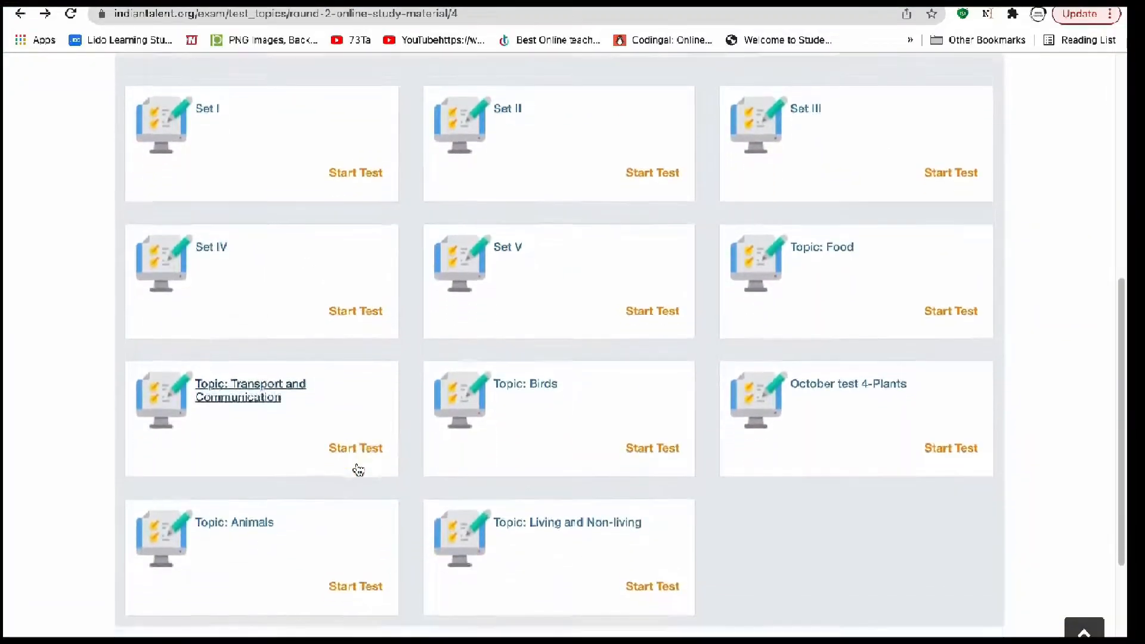
pyautogui.scroll(-3)
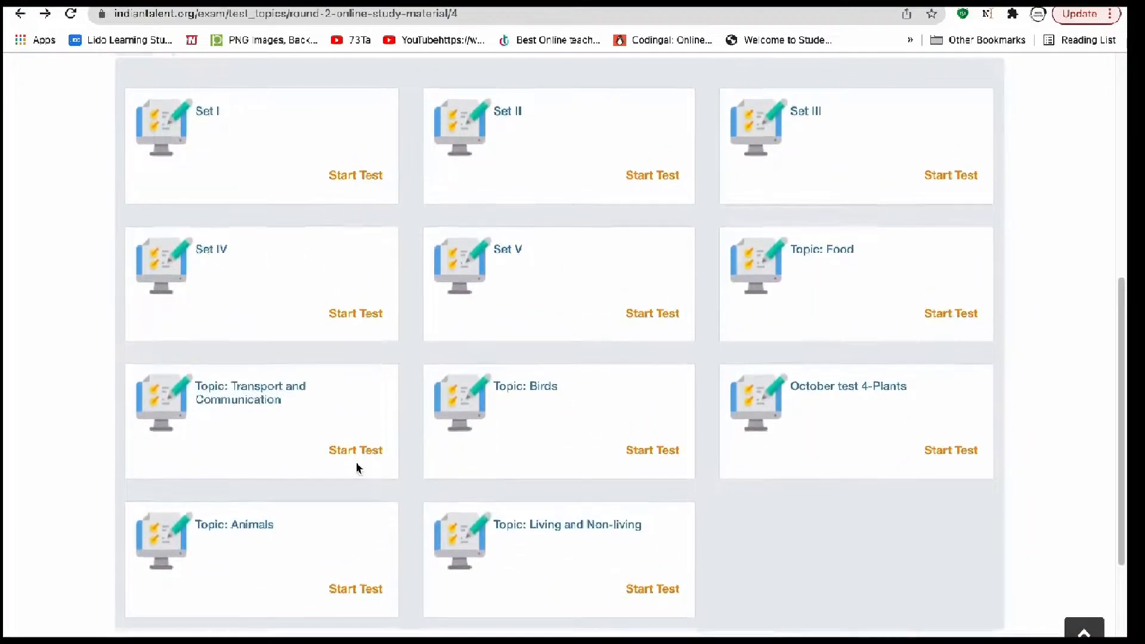
pyautogui.scroll(-3)
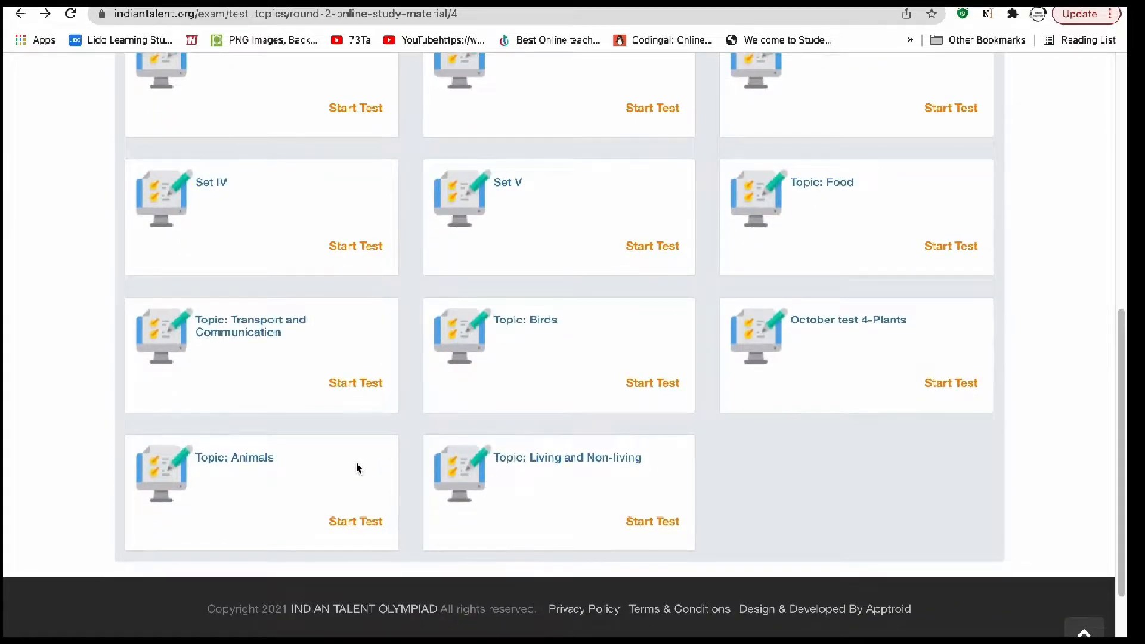
pyautogui.moveTo(399, 484)
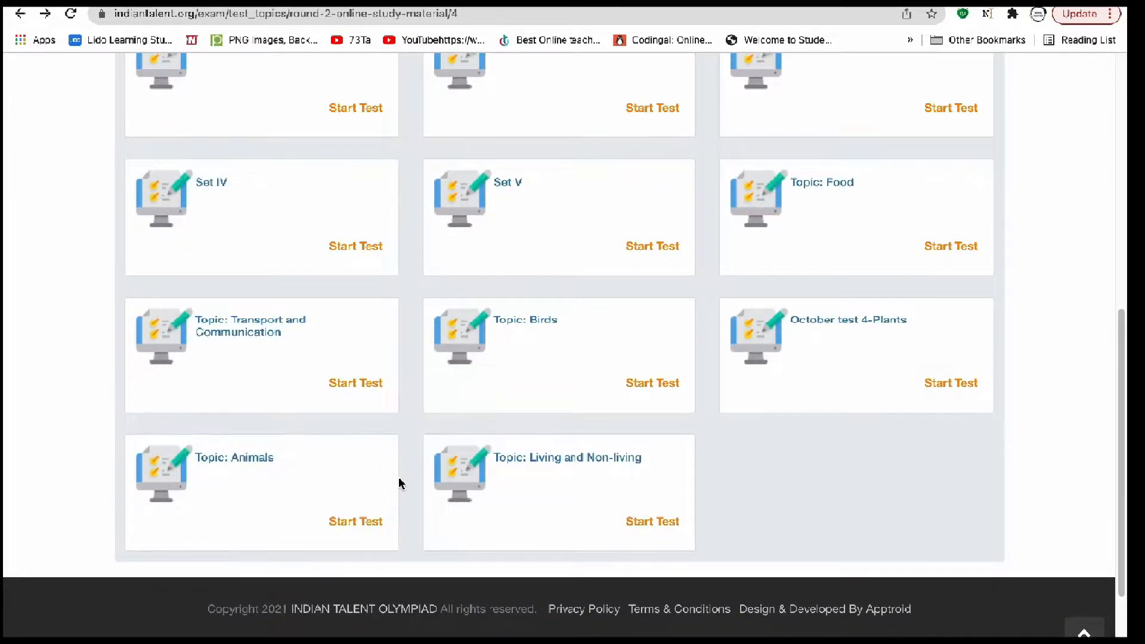
pyautogui.scroll(3)
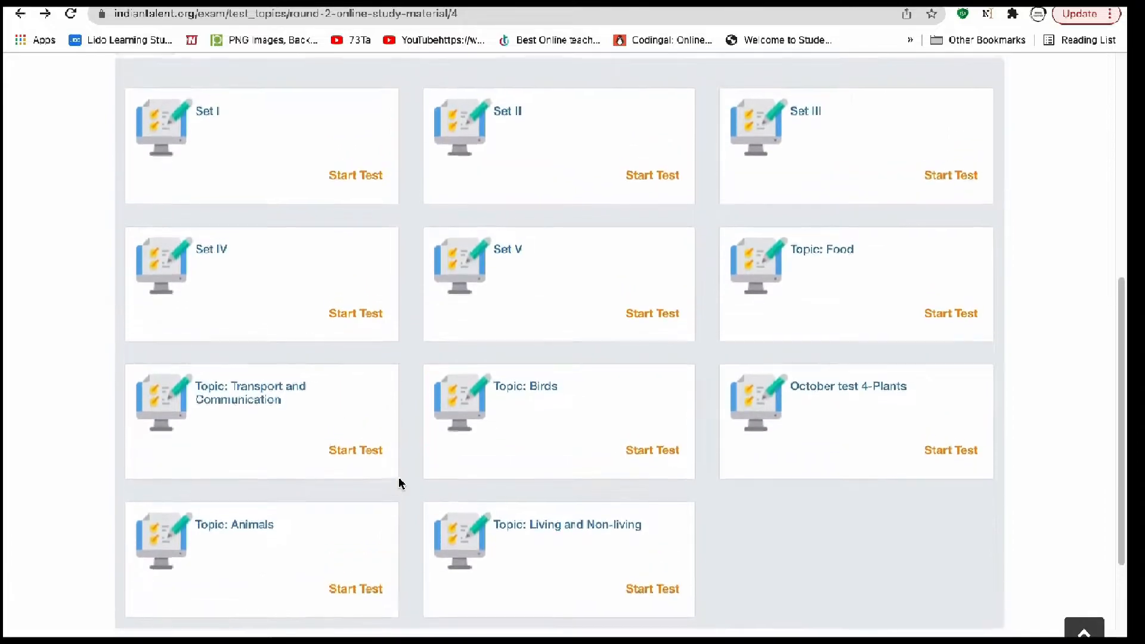
pyautogui.click(355, 588)
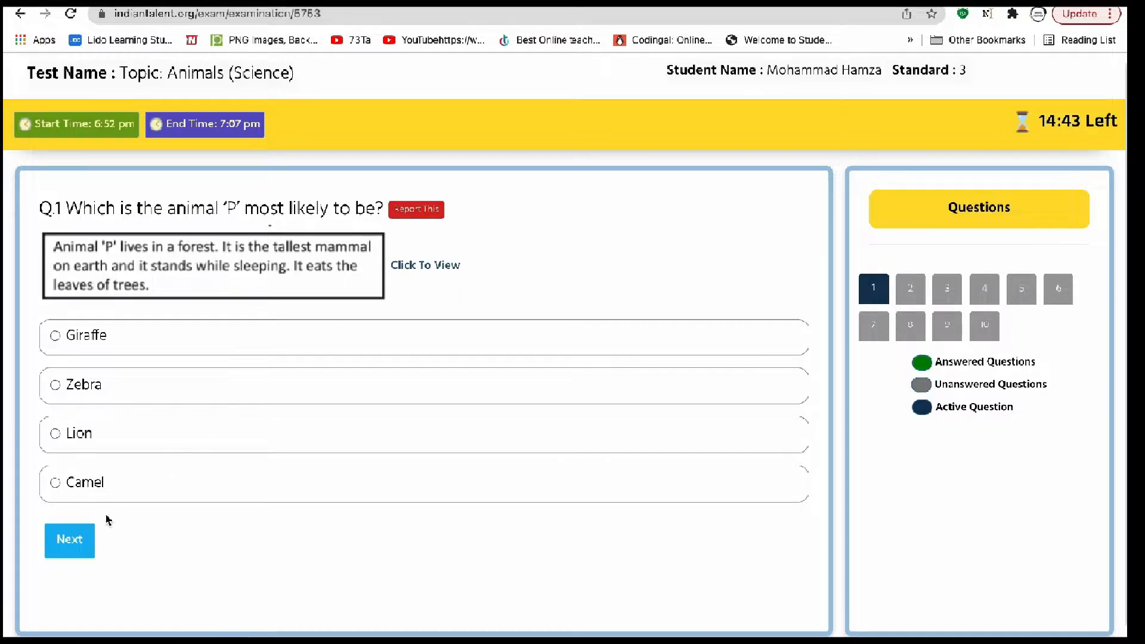
# View question 2, go back to question 1, then return to the Your Tests list.
pyautogui.click(69, 539)
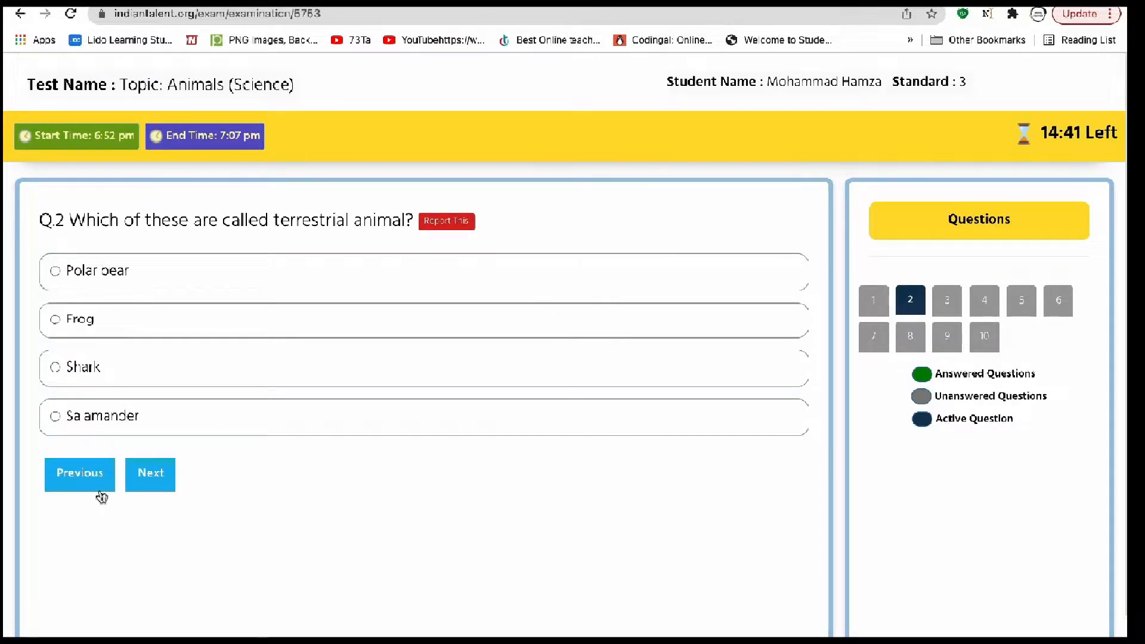
pyautogui.click(150, 473)
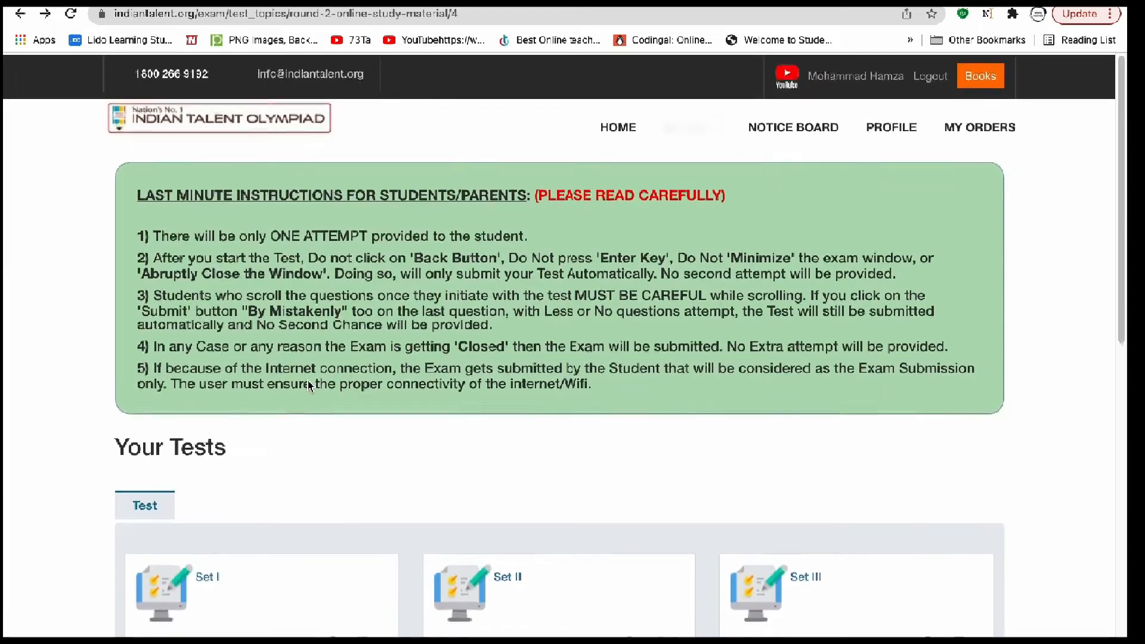
pyautogui.scroll(-3)
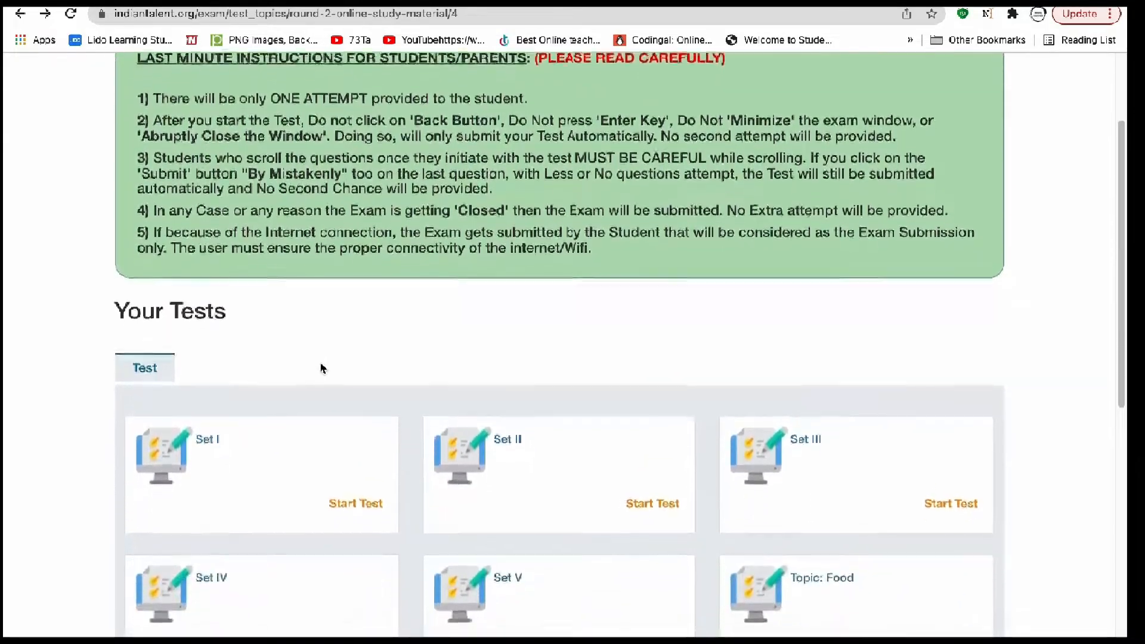